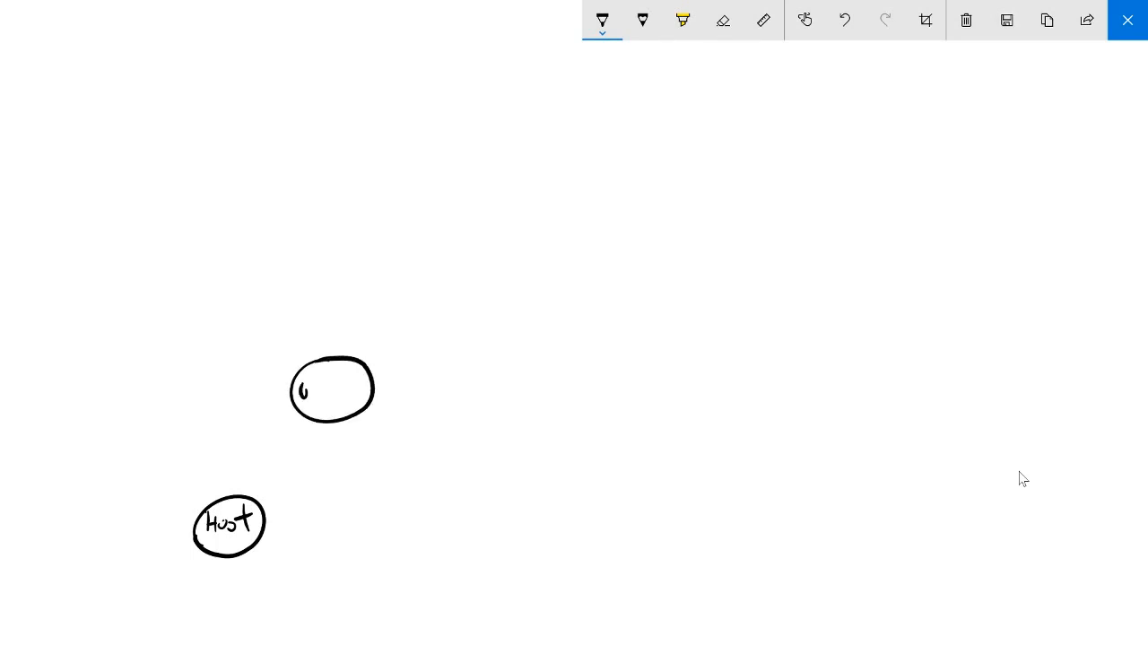
Handwrite 'router' in the middle circle and draw a labelled 'DHCP server' circle above.
drag(309, 388, 363, 389)
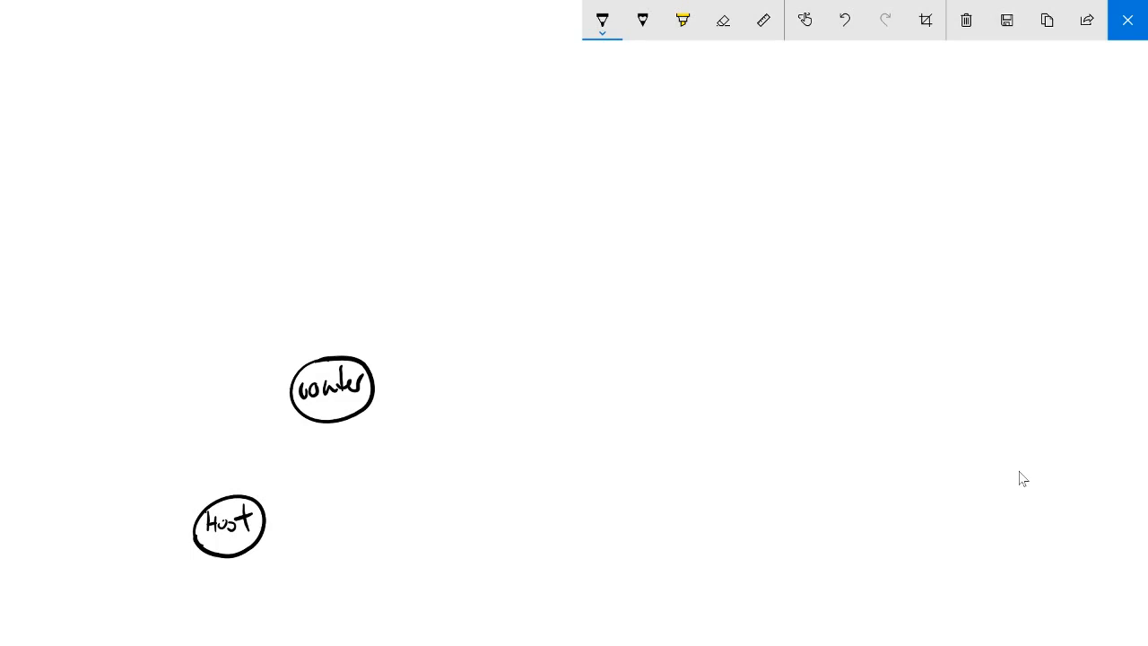
drag(166, 229, 228, 225)
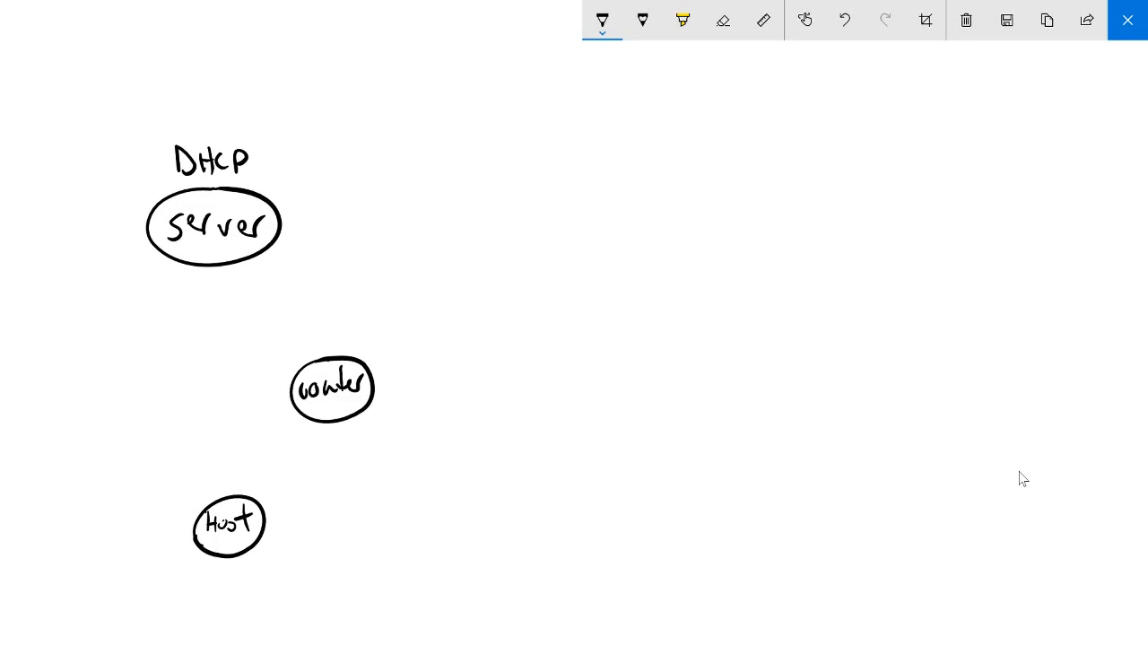
In red ink, draw two-way arrows among Host, router and DHCP server, and write 10.0.2.1.
click(602, 20)
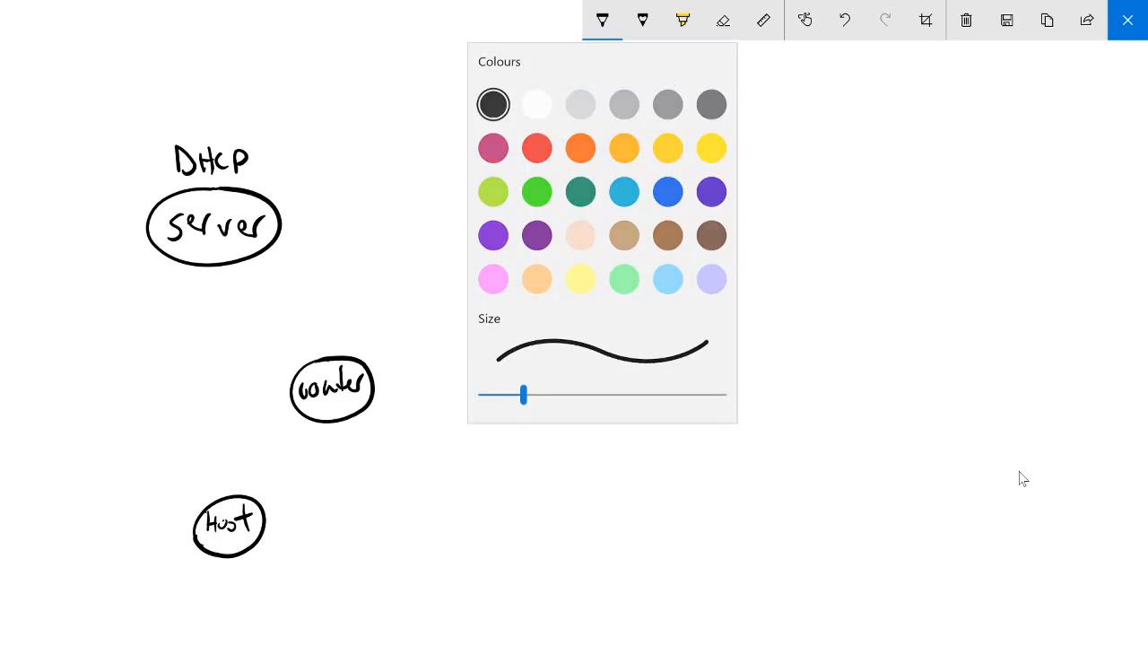
click(602, 20)
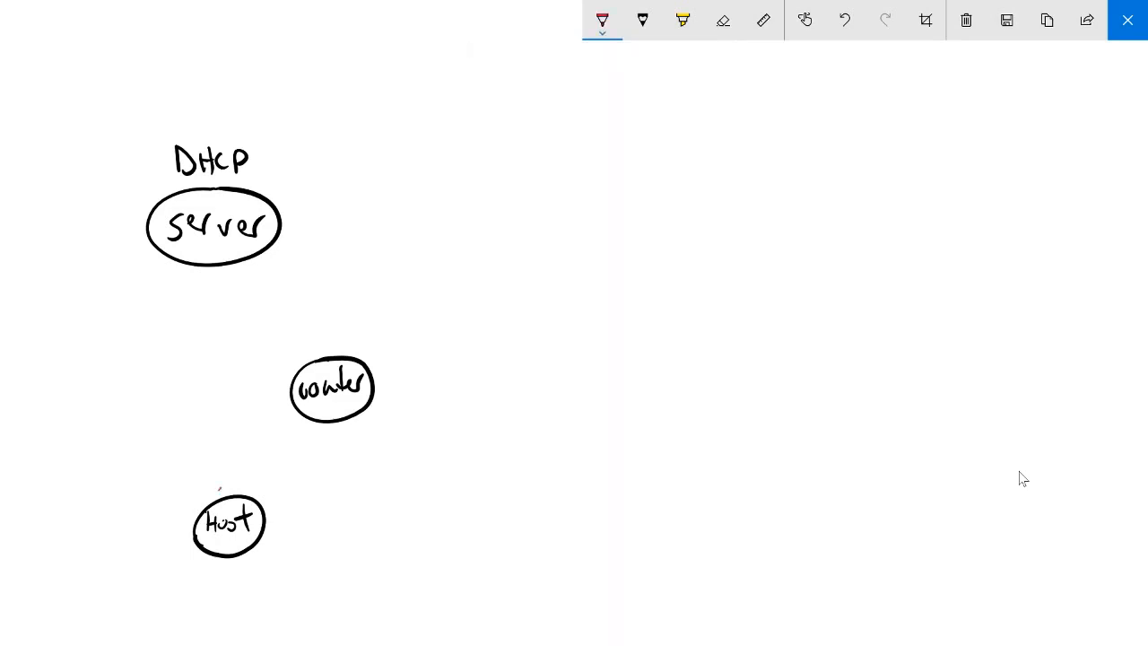
drag(220, 489, 278, 408)
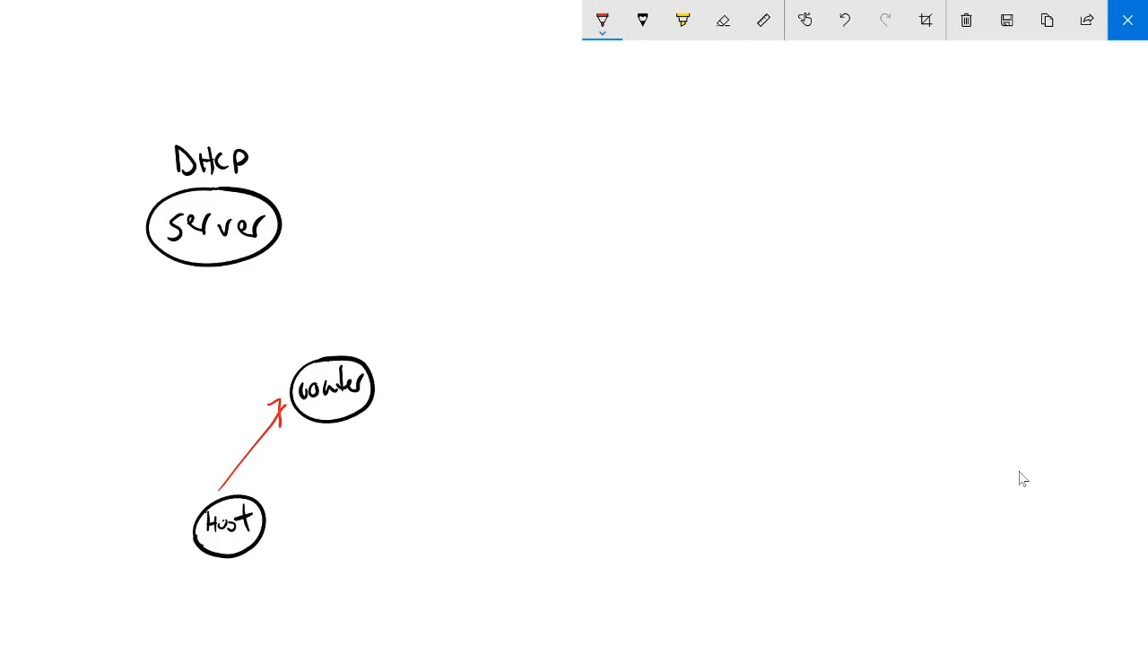
drag(283, 367, 202, 273)
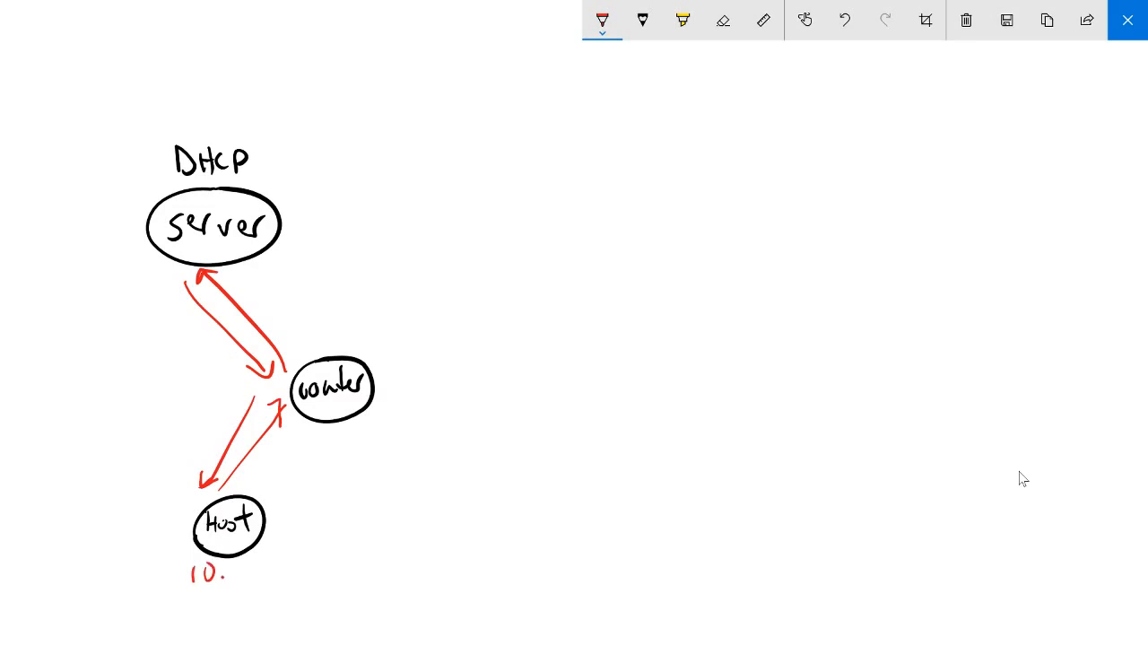
text(0.2.1)
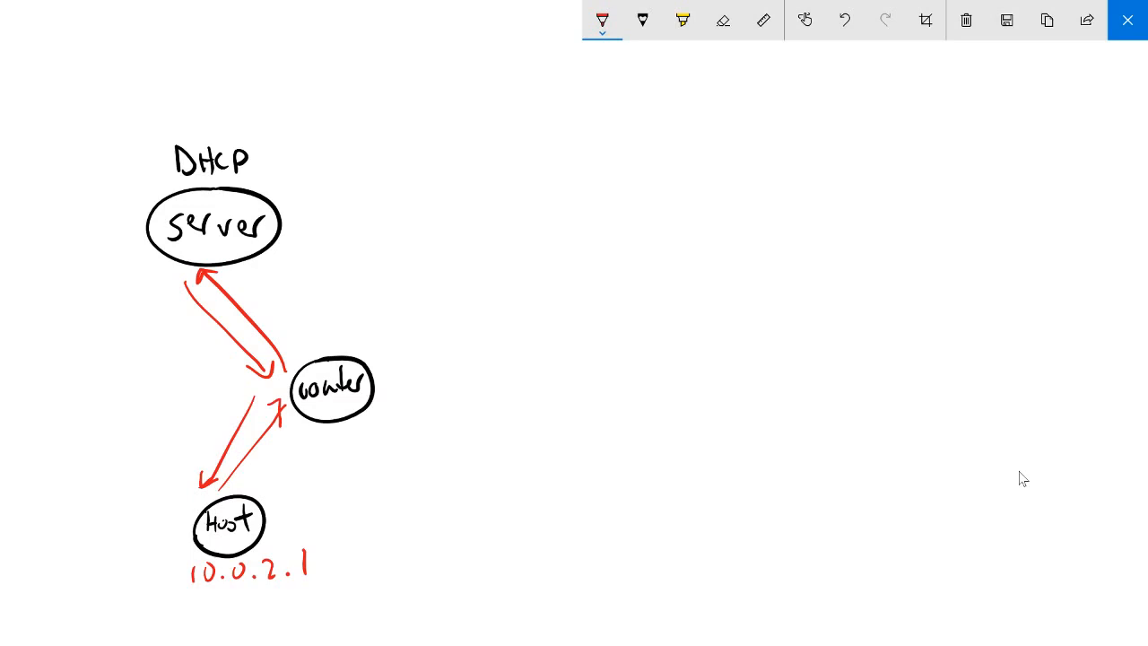
In orange ink, draw a 'DNS' circle at the top and write google.com under 10.0.2.1.
click(602, 19)
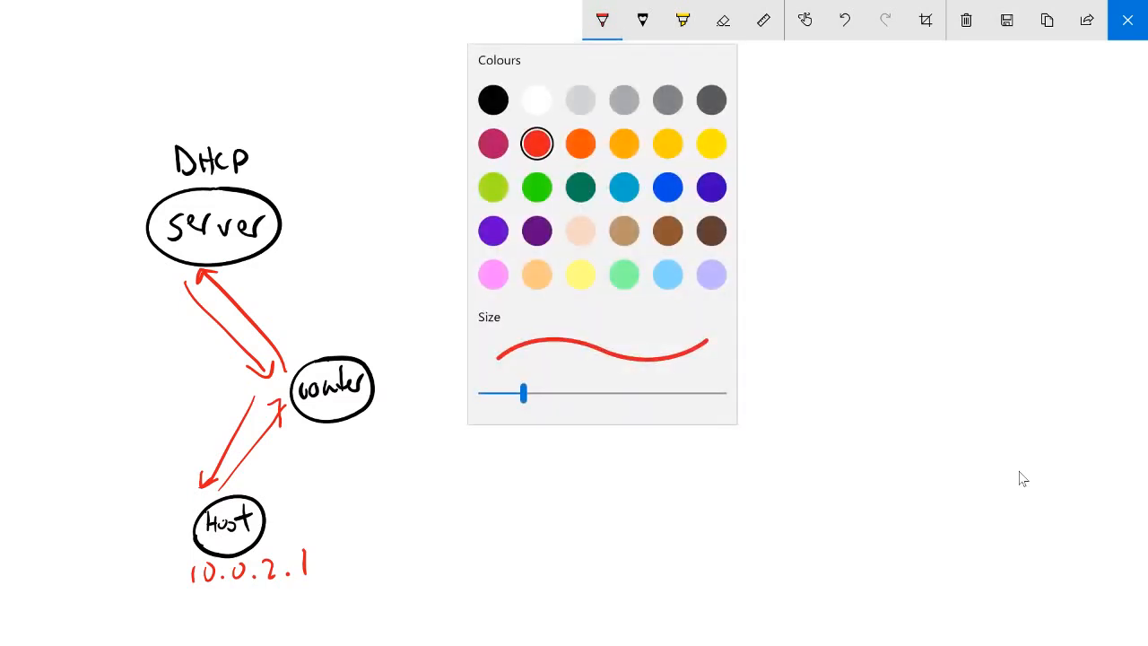
click(602, 20)
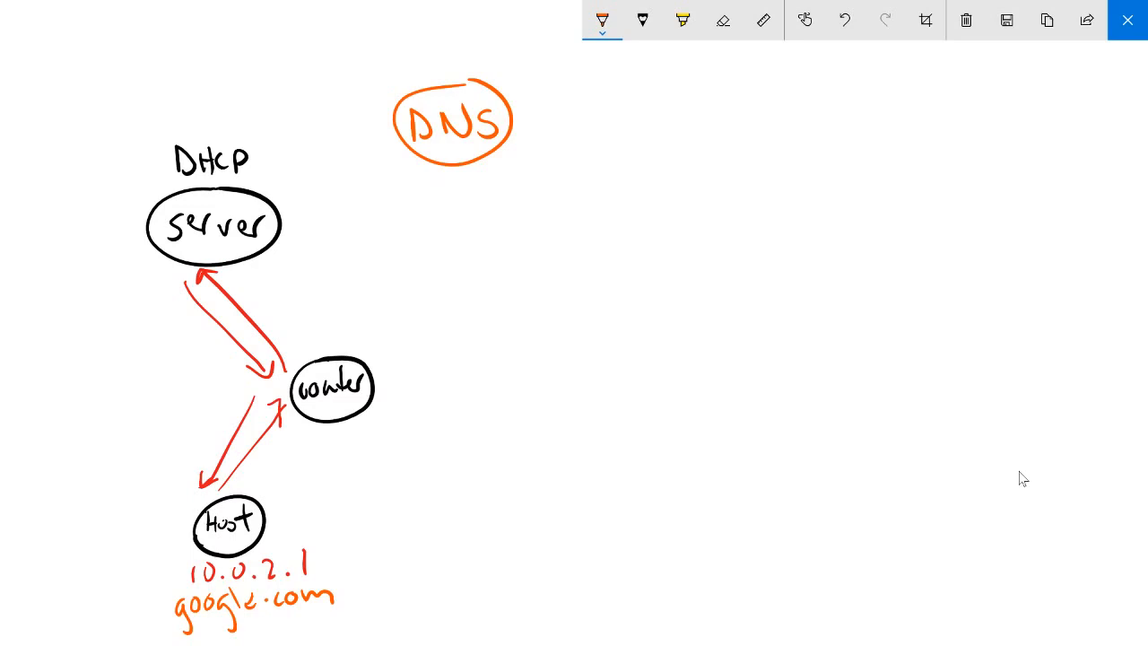
click(602, 34)
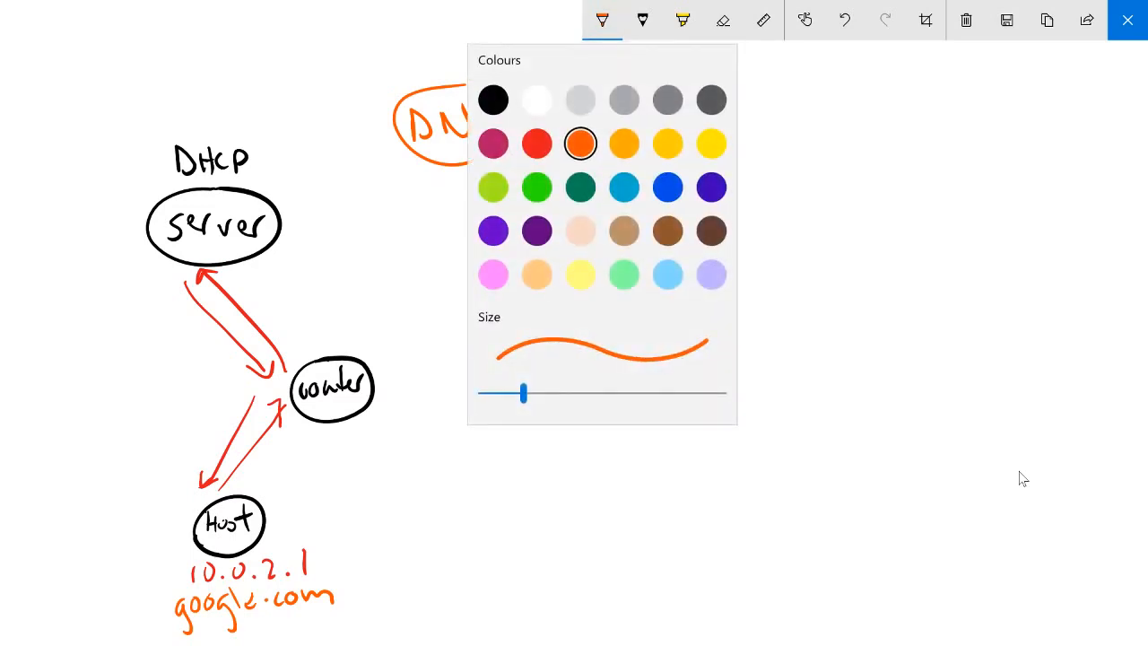
Draw orange two-way arrows Host↔router and router↔DNS, then switch the ink to green.
click(602, 20)
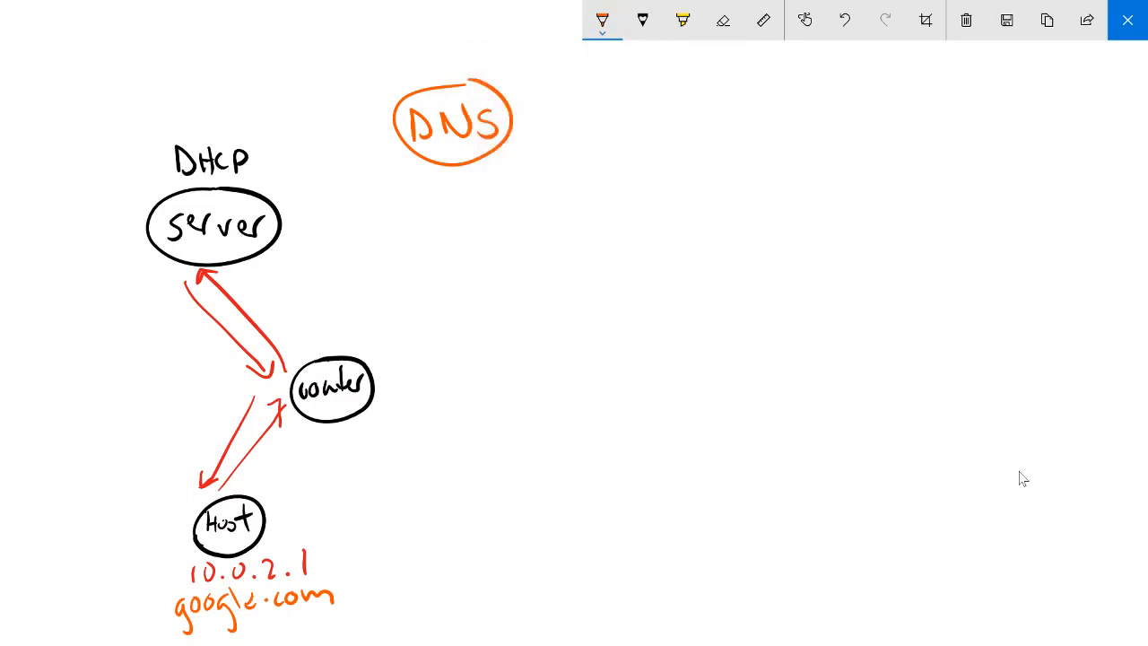
drag(252, 485, 309, 417)
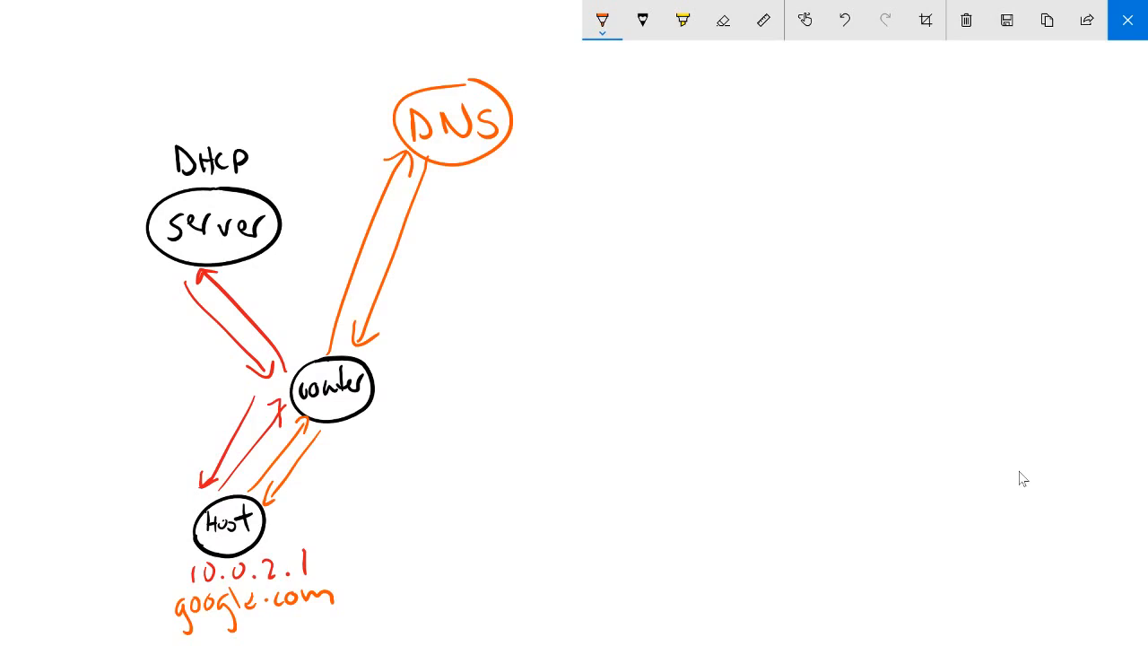
click(602, 20)
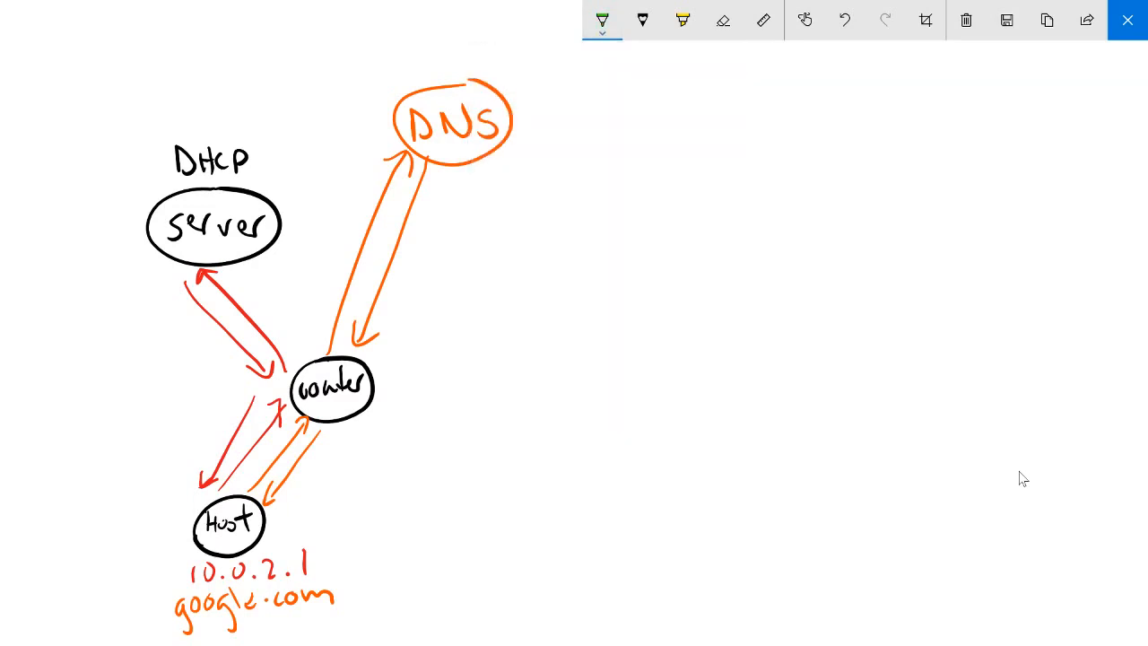
Draw a green internet zigzag, then blue arrows Host→router→internet→a new far-right router.
drag(551, 246, 549, 363)
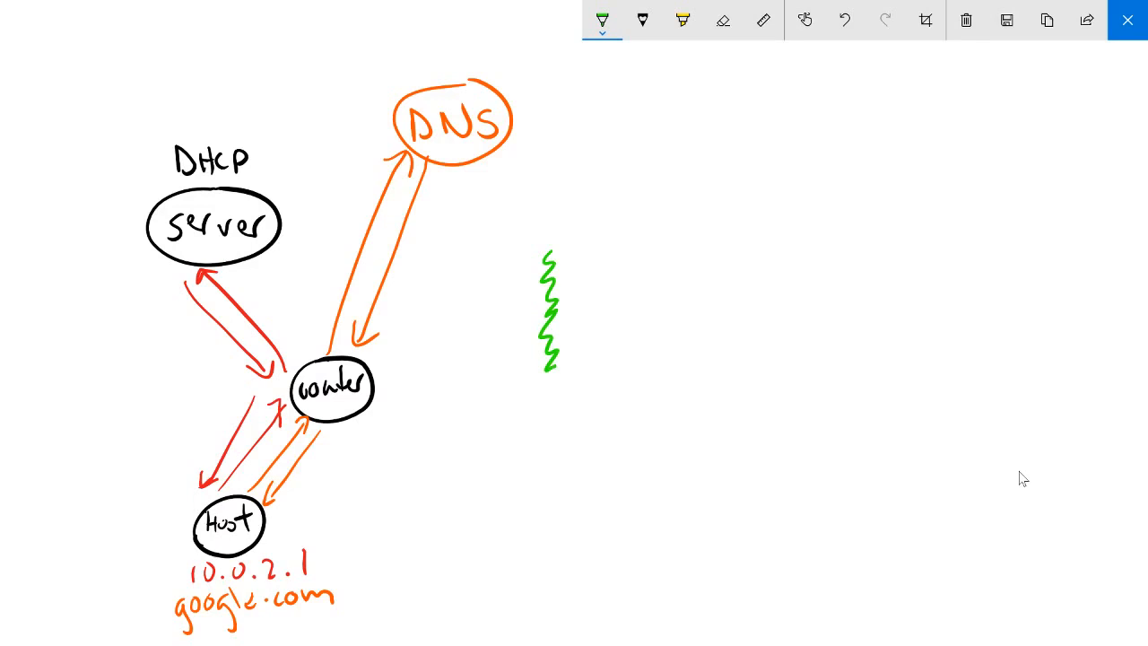
click(602, 20)
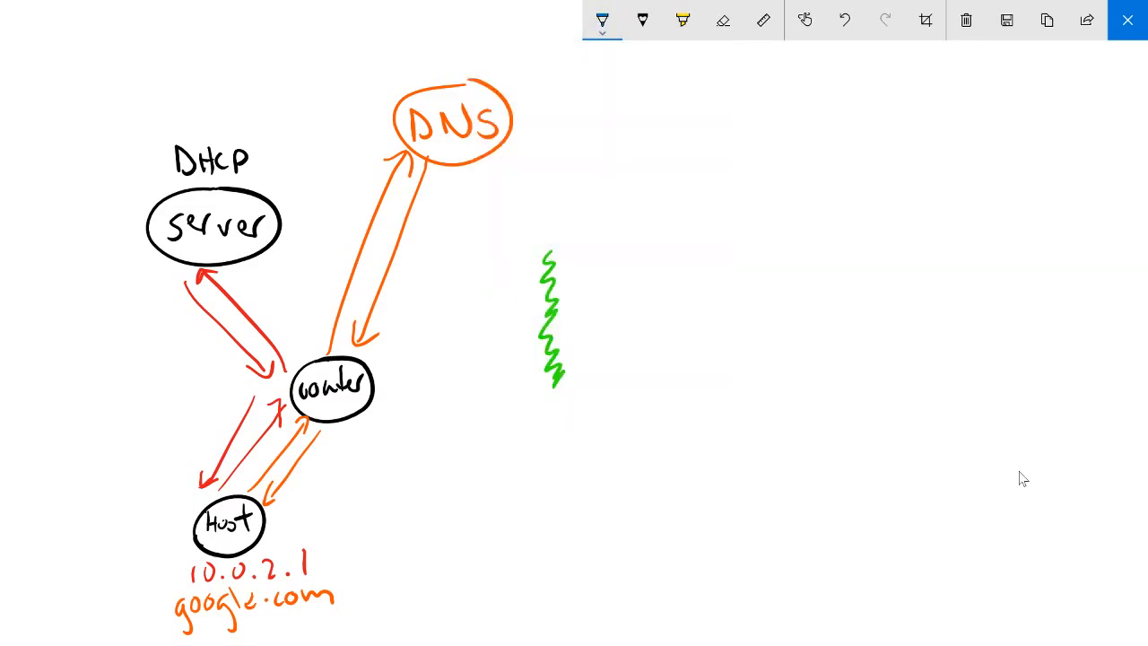
drag(283, 516, 341, 435)
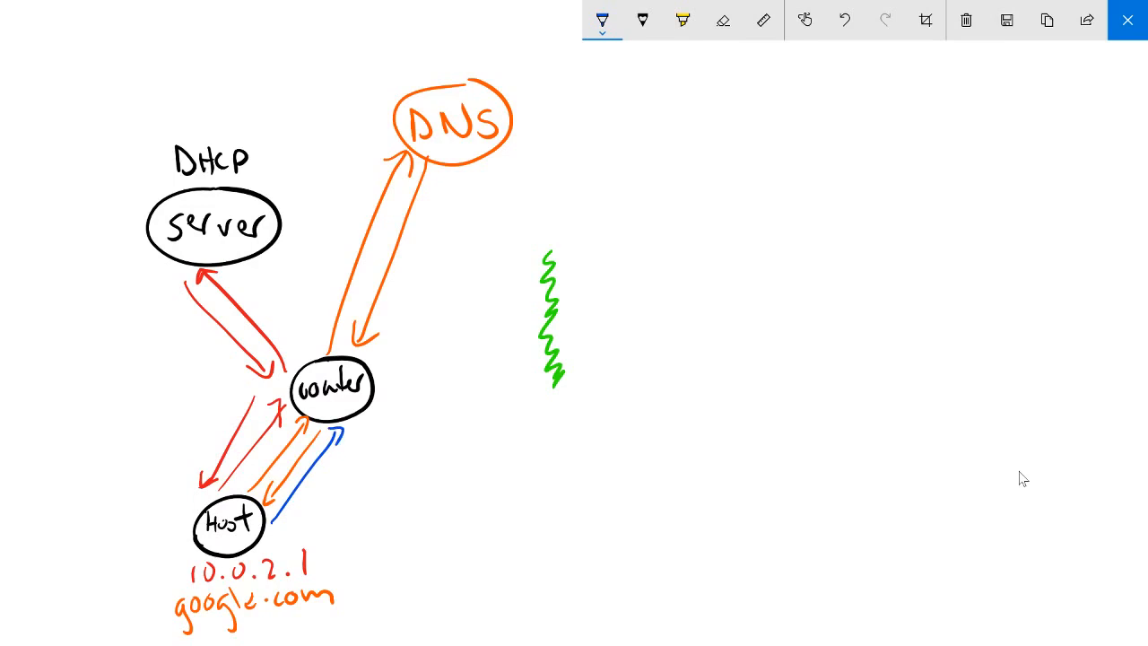
drag(381, 368, 534, 296)
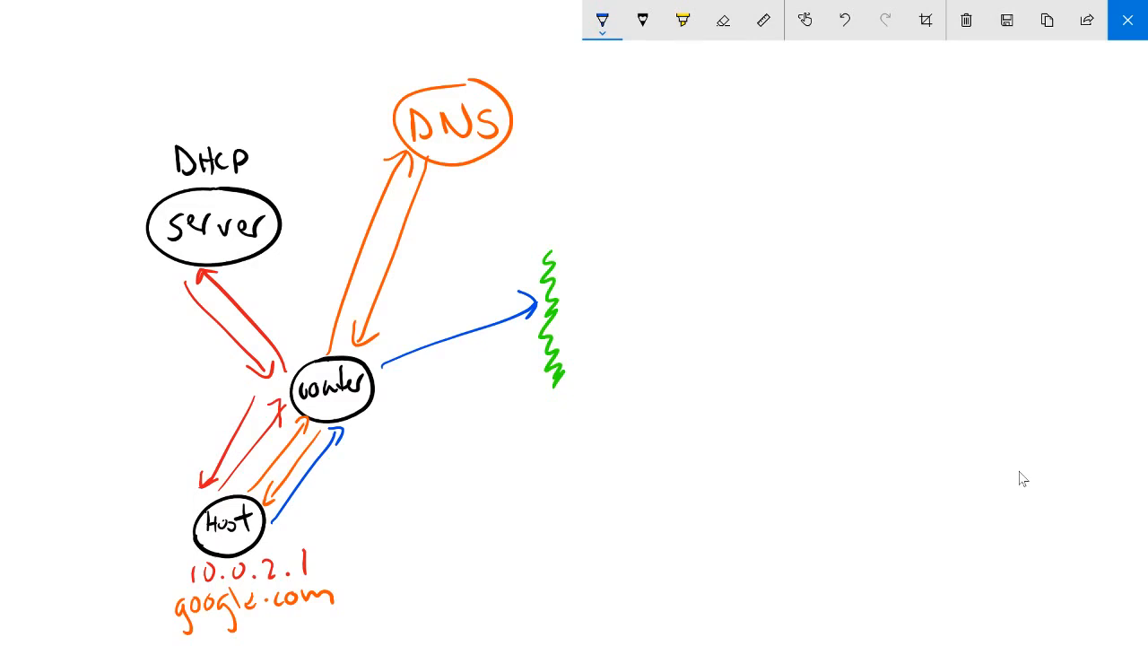
drag(565, 286, 695, 323)
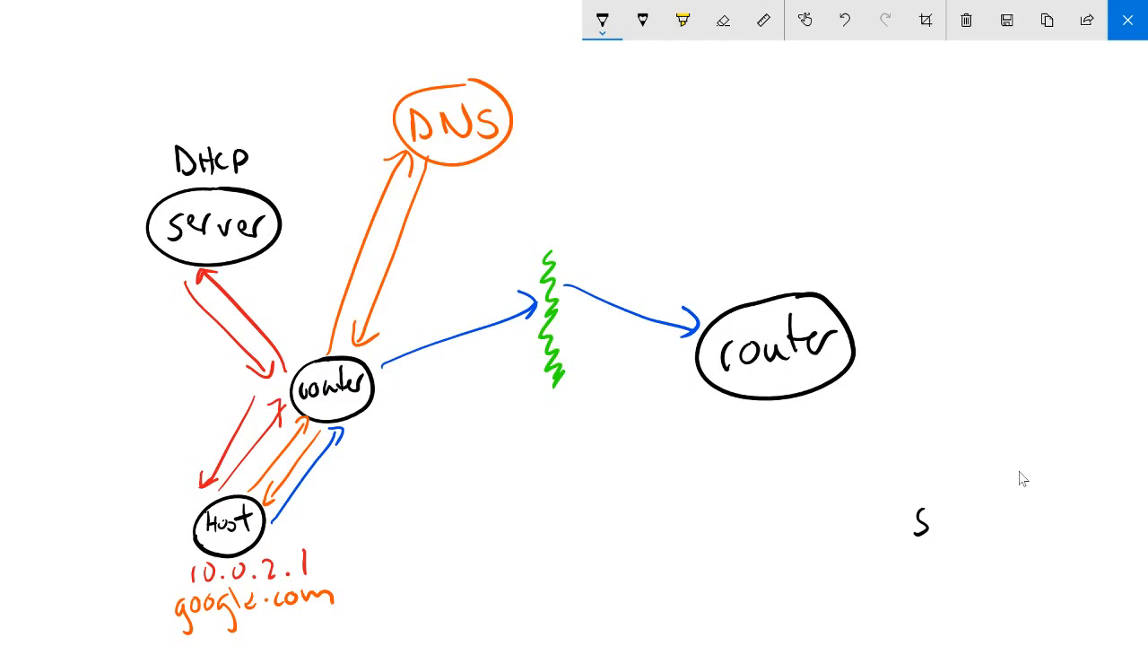
Write 'server' in a bottom-right circle and draw a blue arrow from the far router.
text(erver)
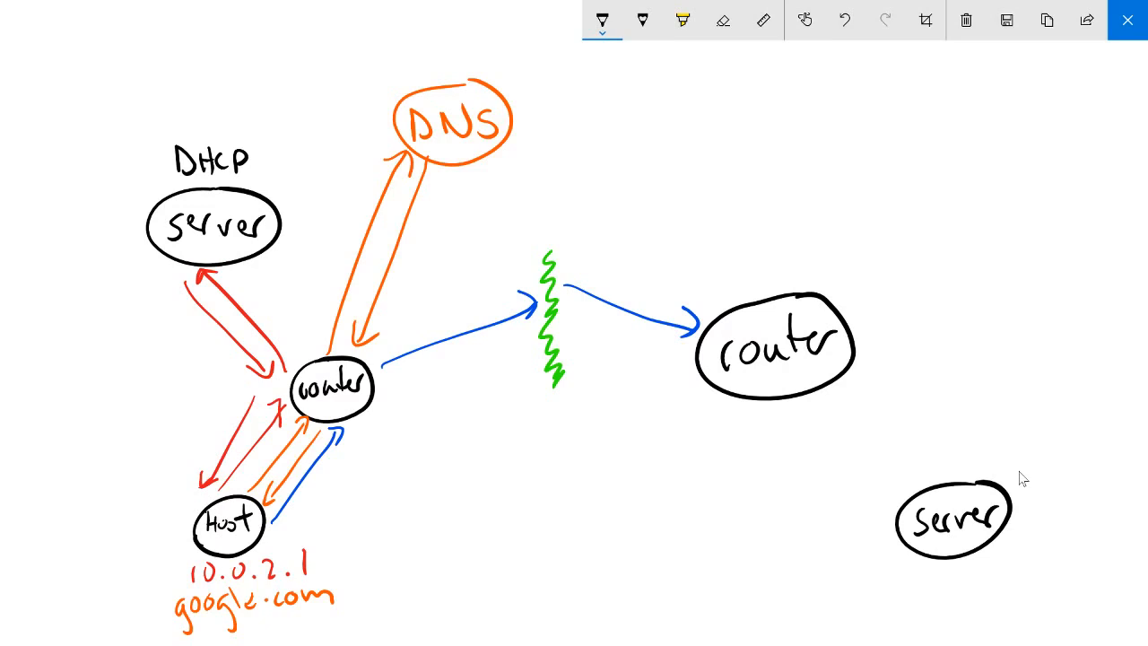
drag(821, 394, 915, 488)
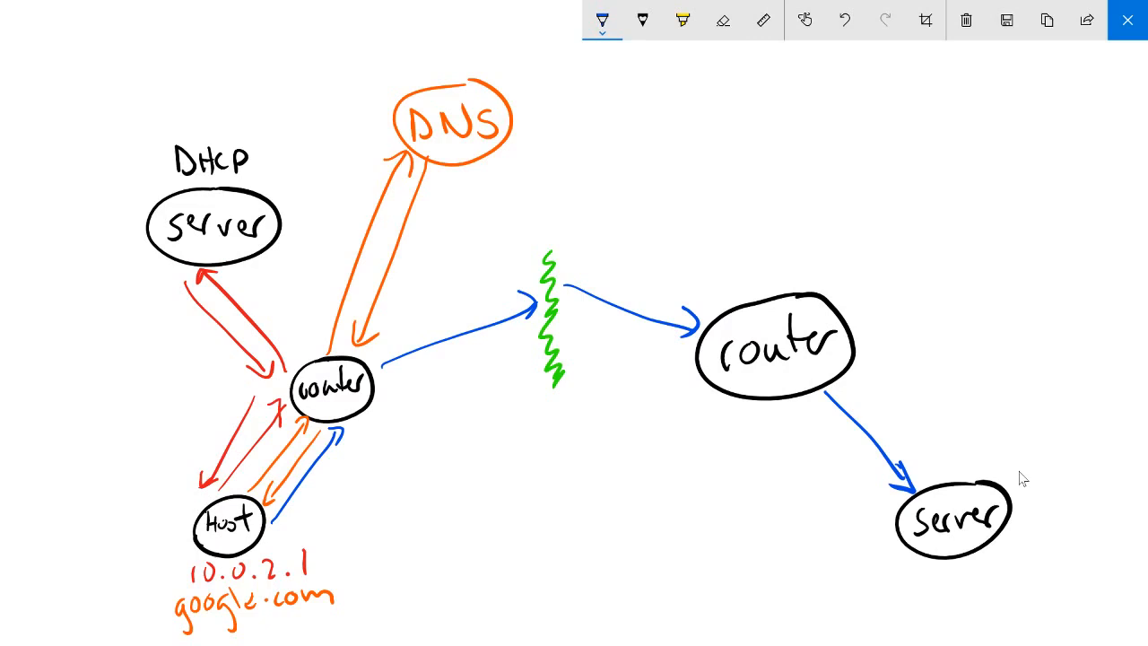
drag(932, 479, 847, 377)
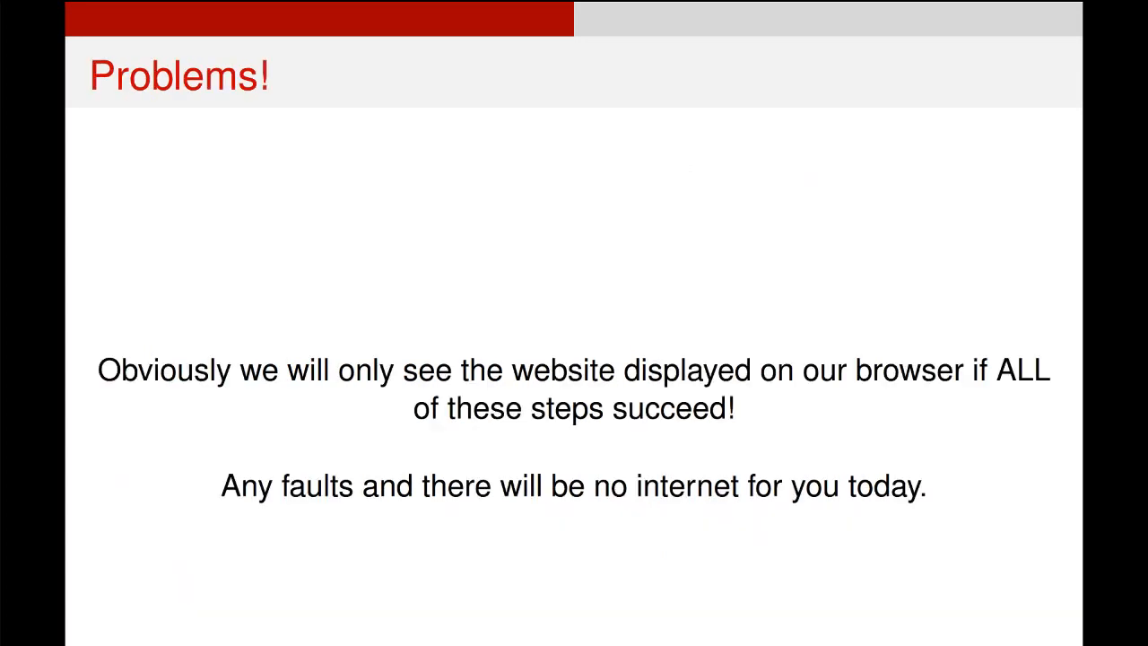
Advance three slides past Question and HTTP requests to the Example HTTP GET request slide.
key(Right)
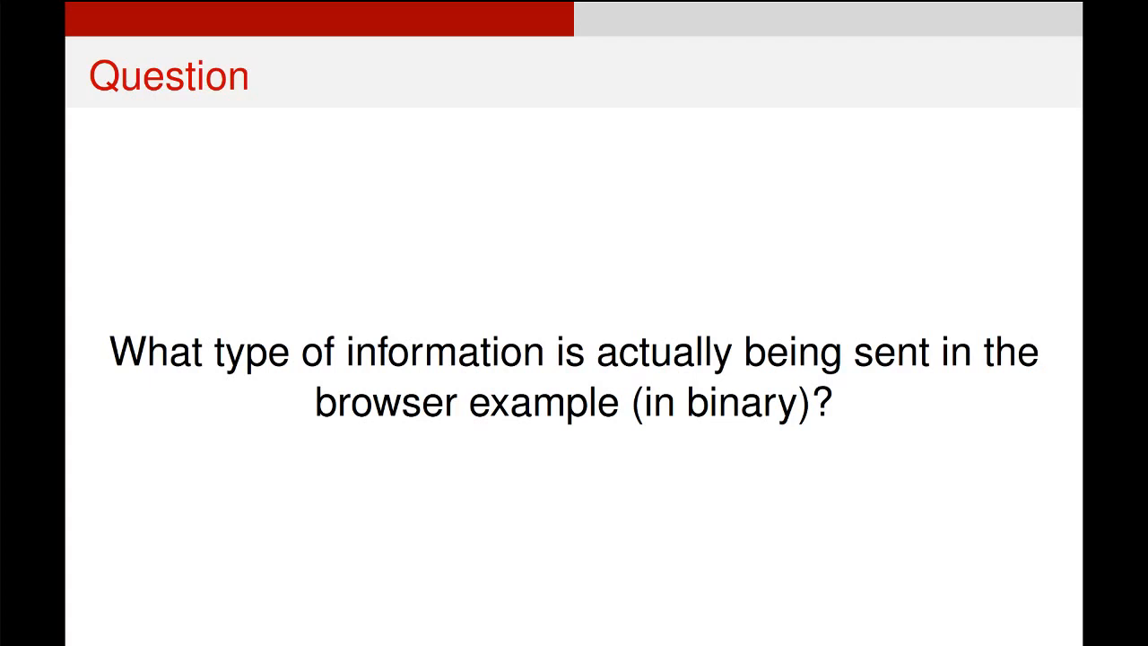
key(Right)
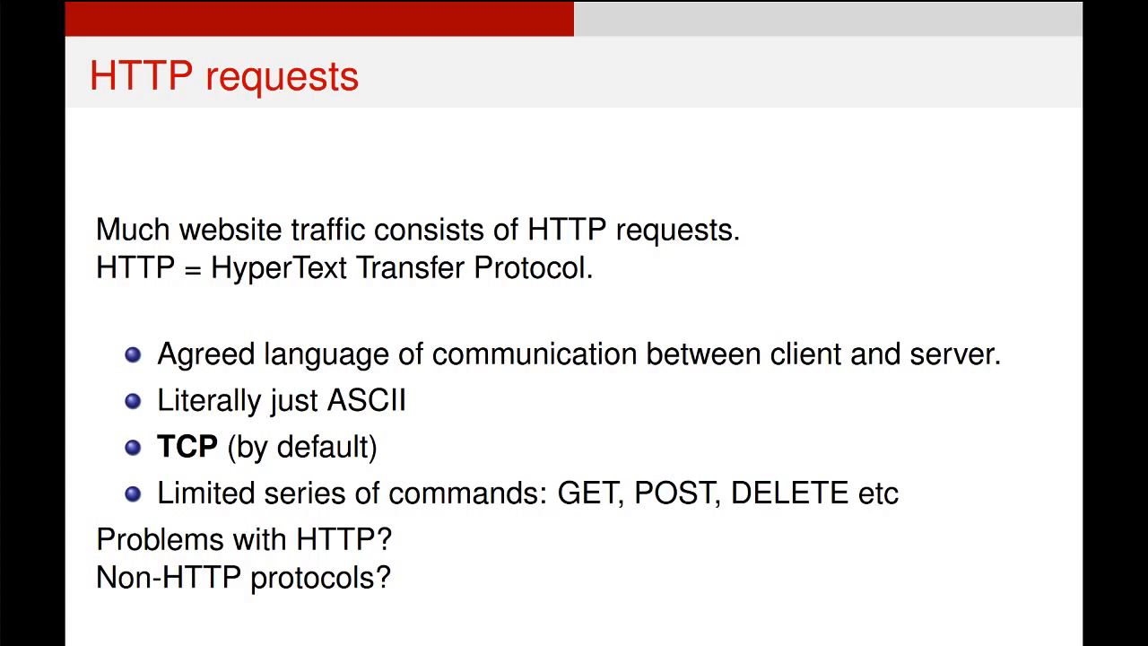
key(Right)
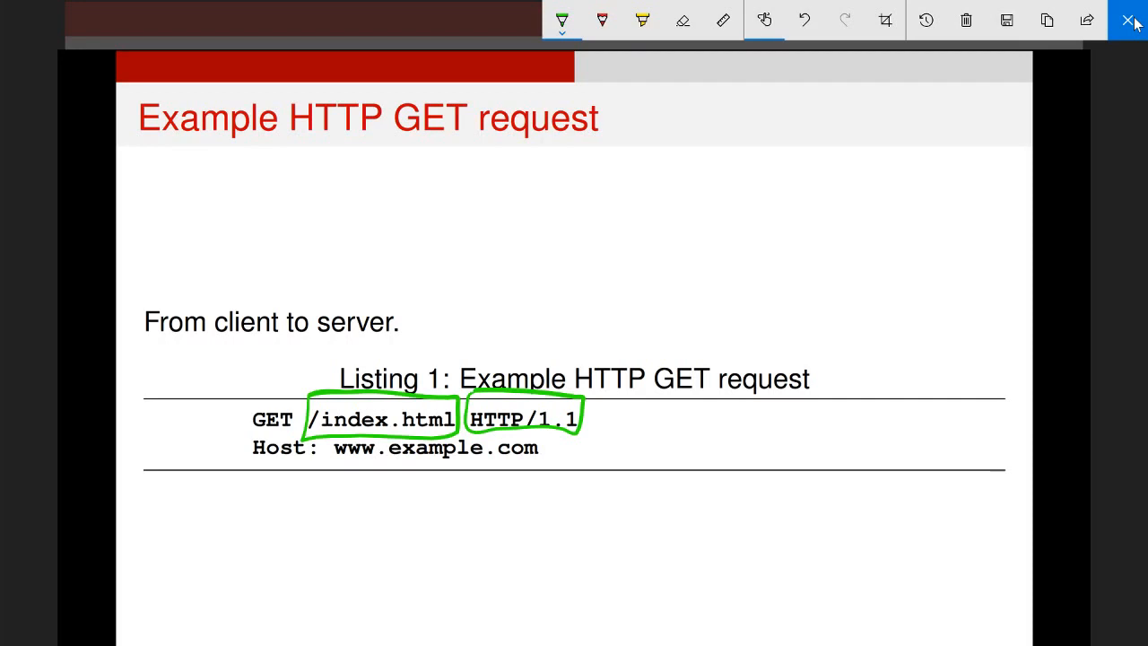
drag(253, 464, 377, 462)
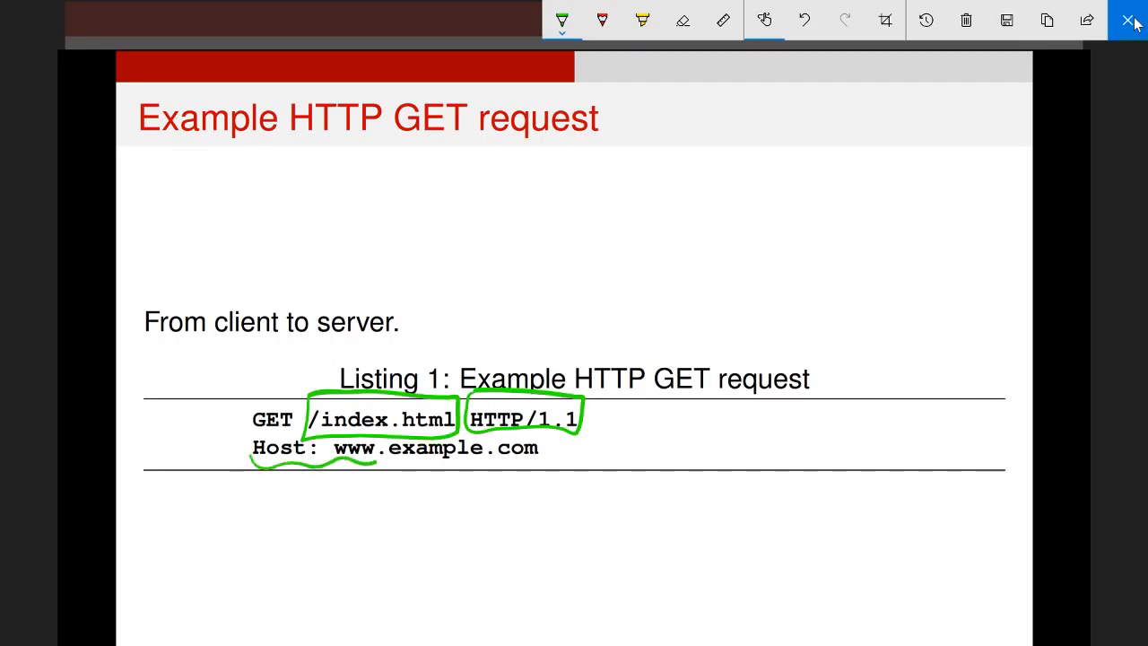
drag(368, 467, 565, 466)
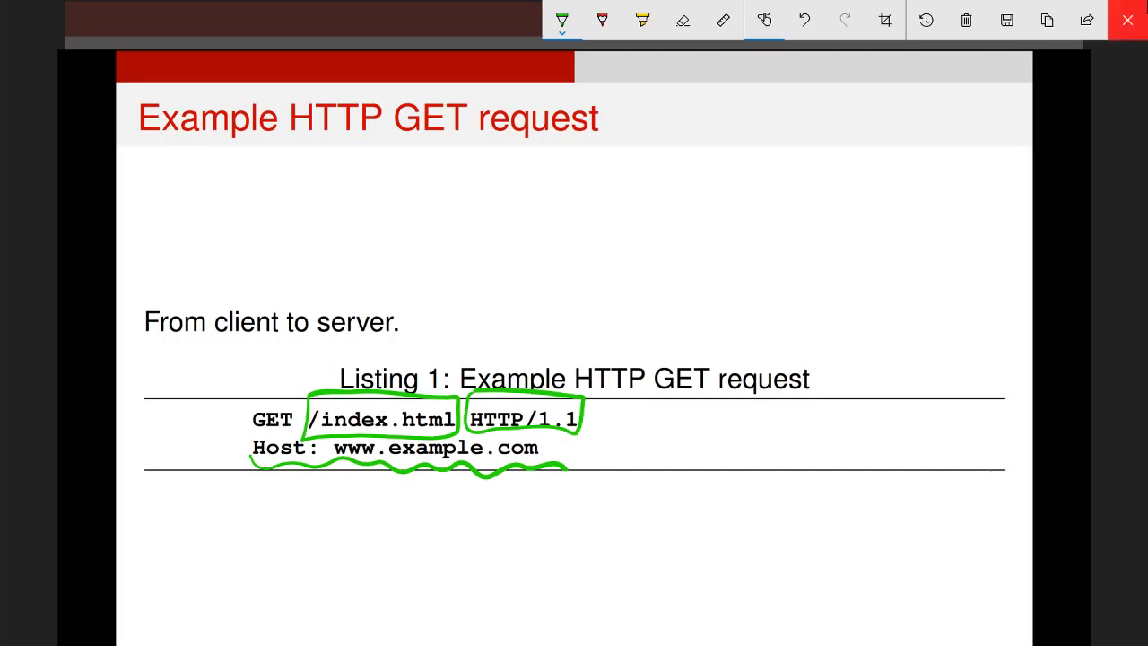
mouse_move(1126, 19)
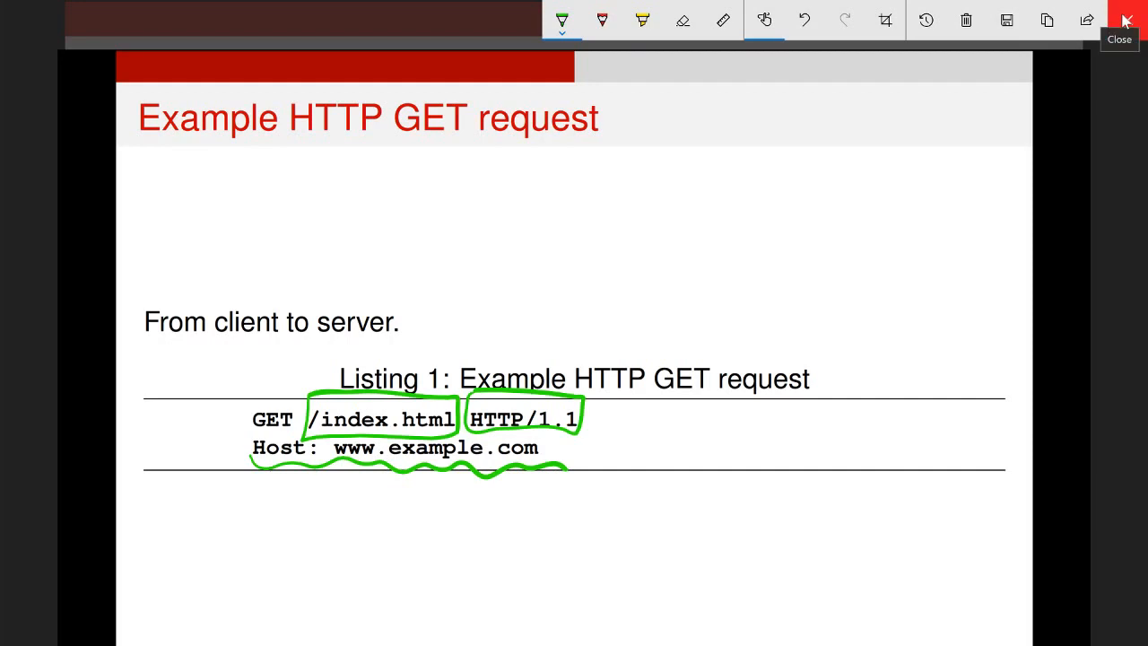